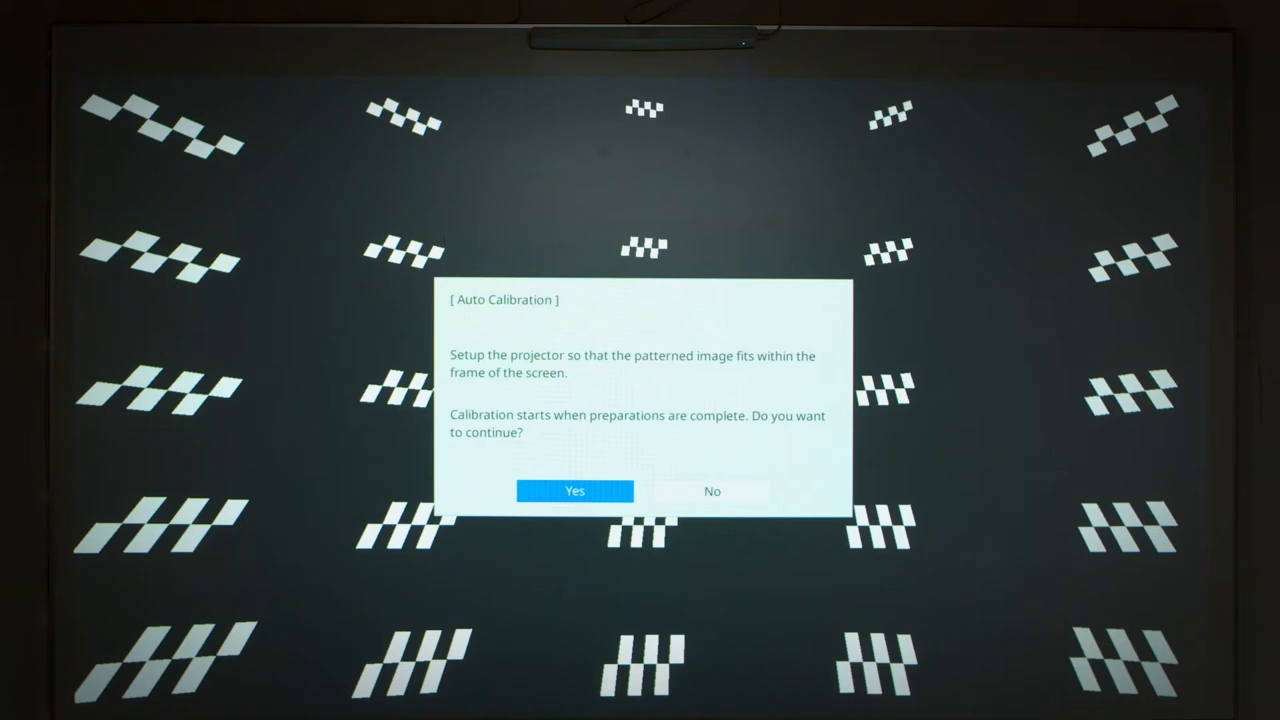
# Choose No at the Auto Calibration prompt to skip calibration.
pyautogui.click(574, 491)
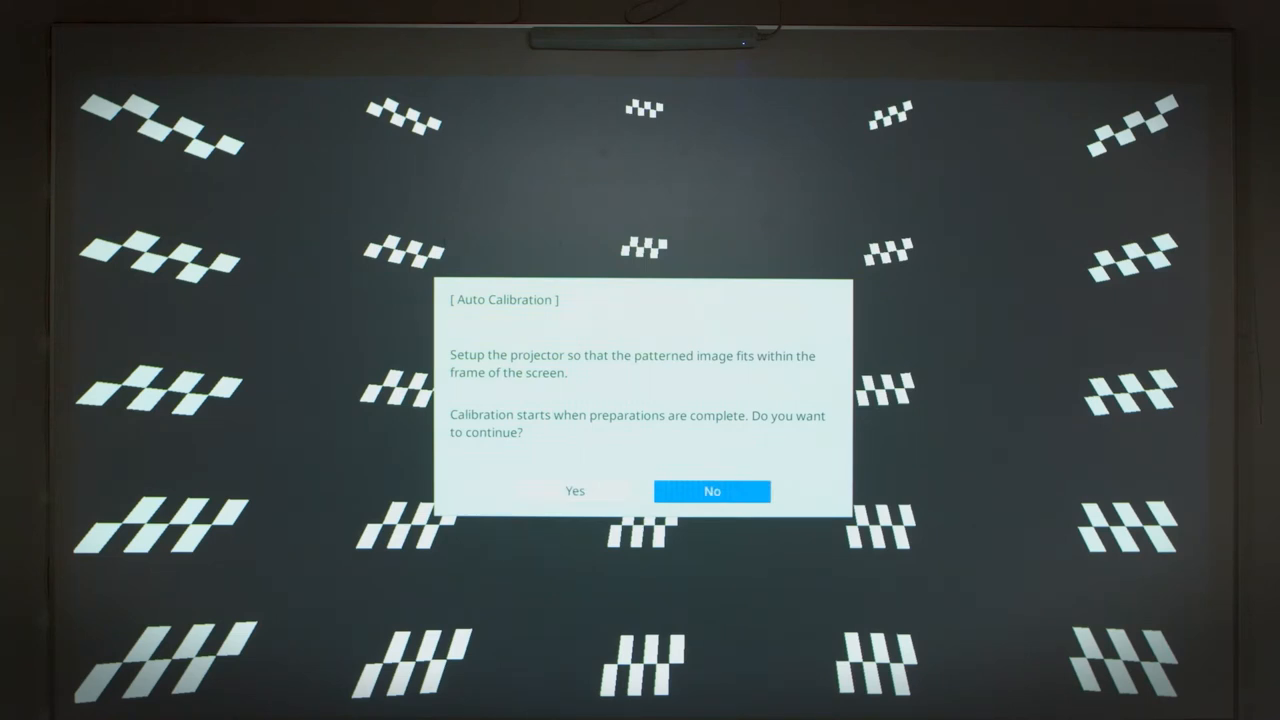
pyautogui.click(711, 491)
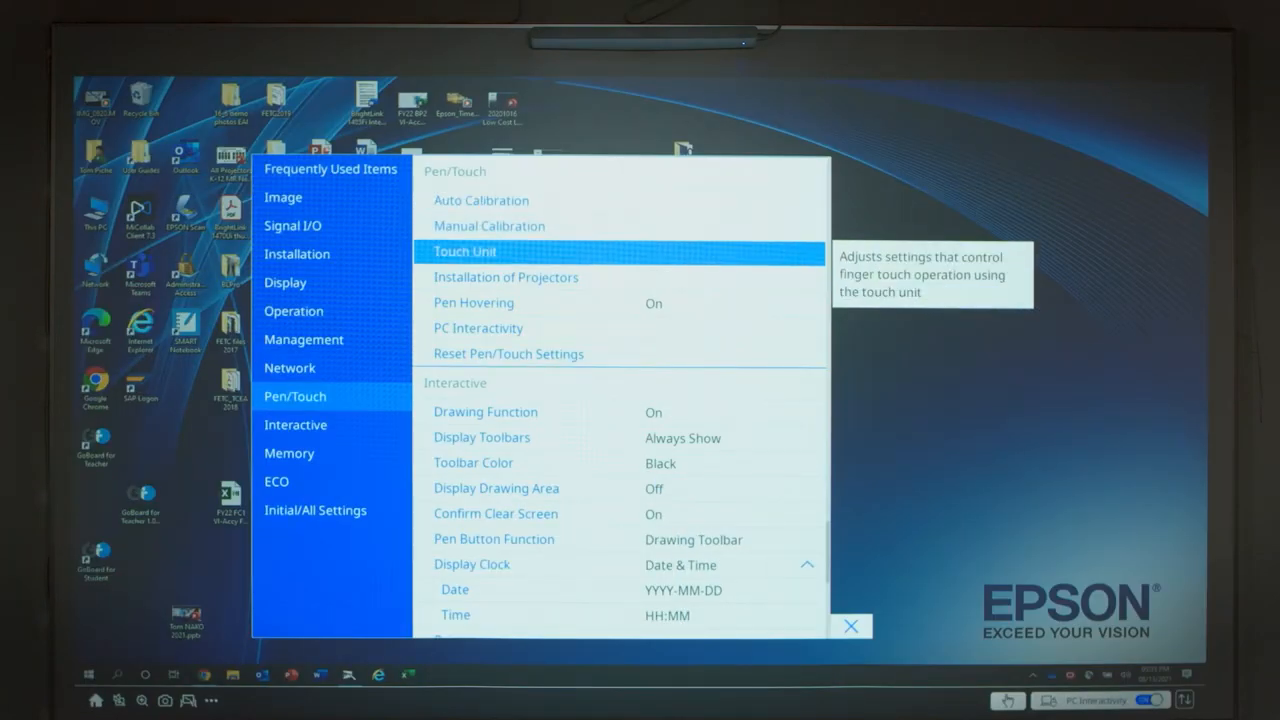
# Select Touch Unit under Pen/Touch and start Touch Unit Setup.
pyautogui.click(464, 251)
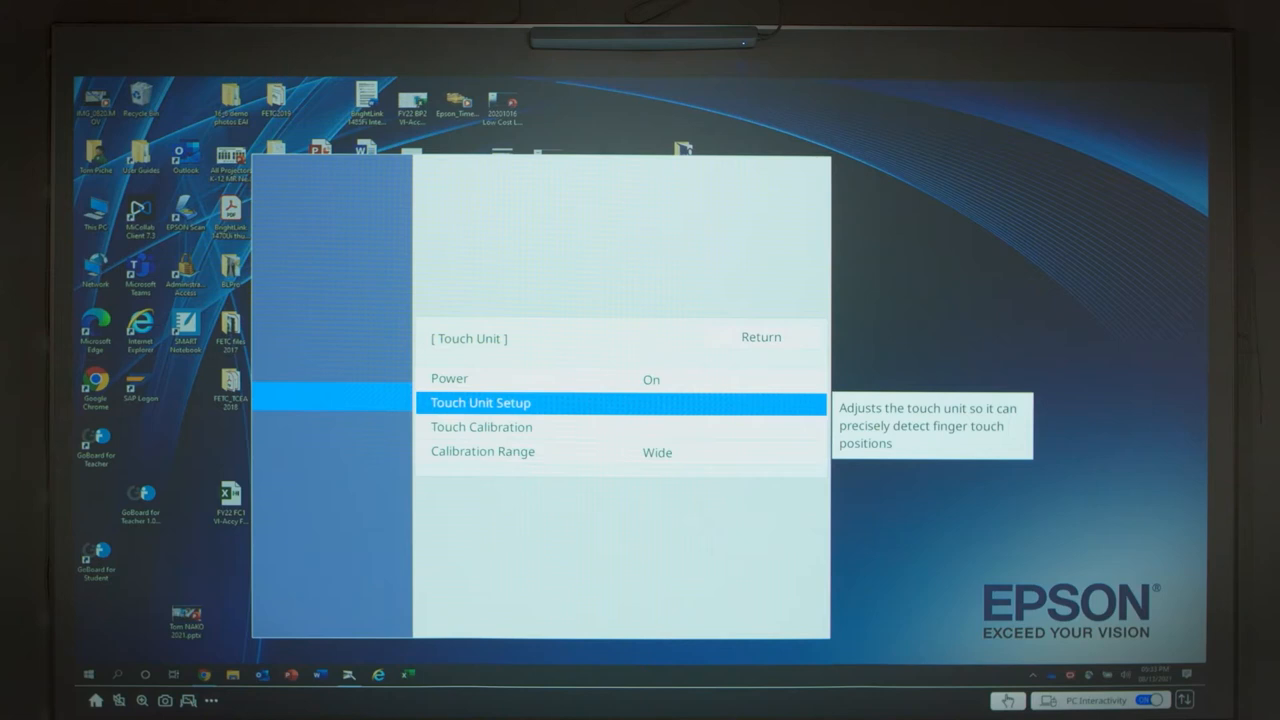
pyautogui.click(479, 402)
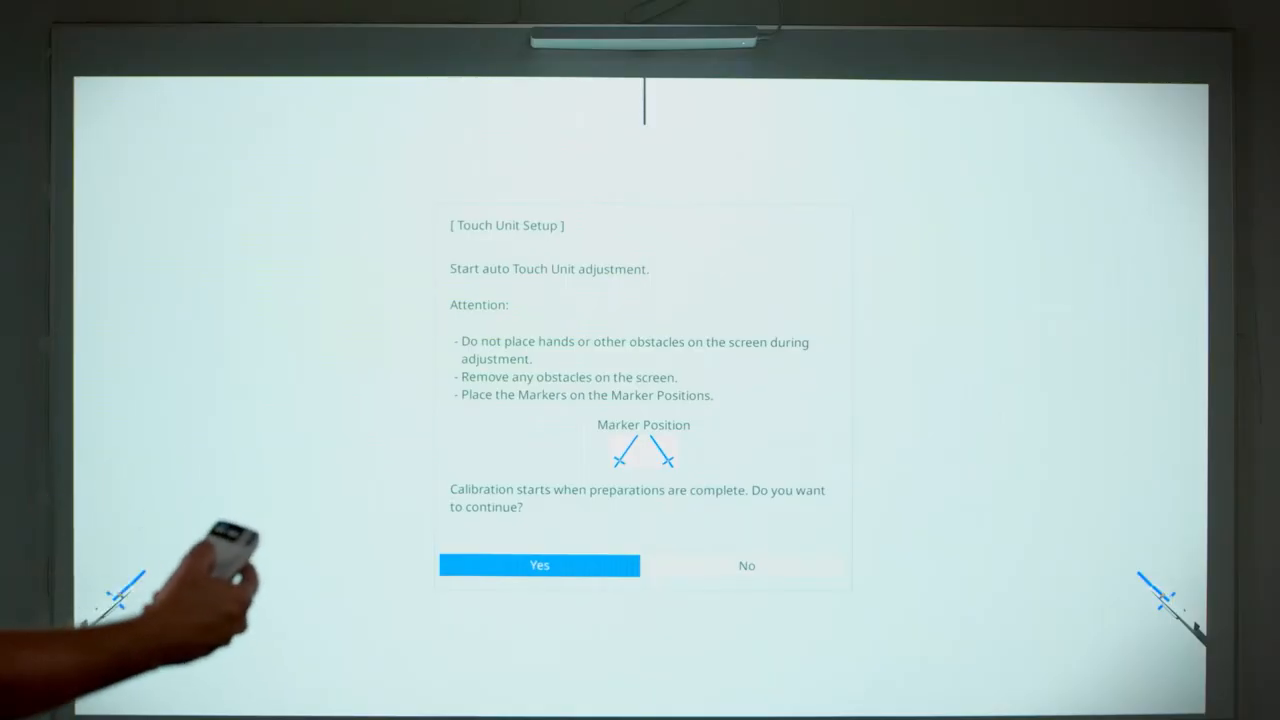
# Confirm Yes to auto-adjust the touch unit, then close the completion message.
pyautogui.click(539, 565)
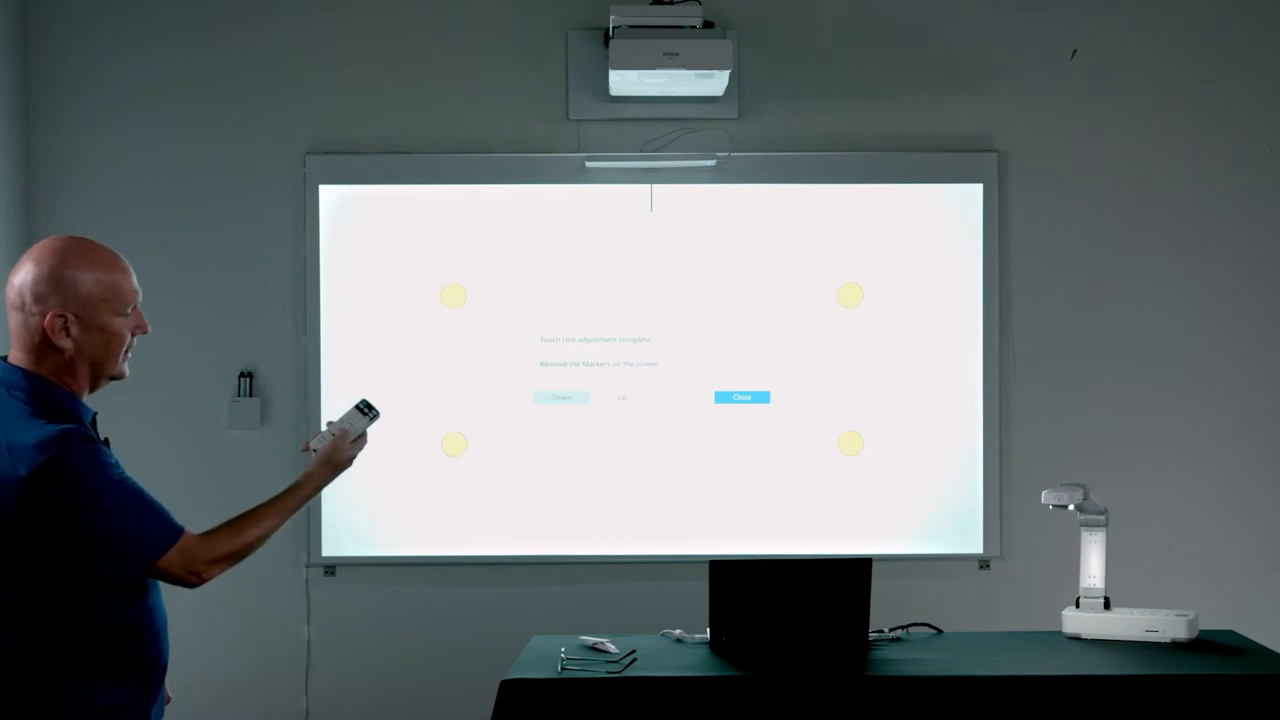
pyautogui.click(741, 397)
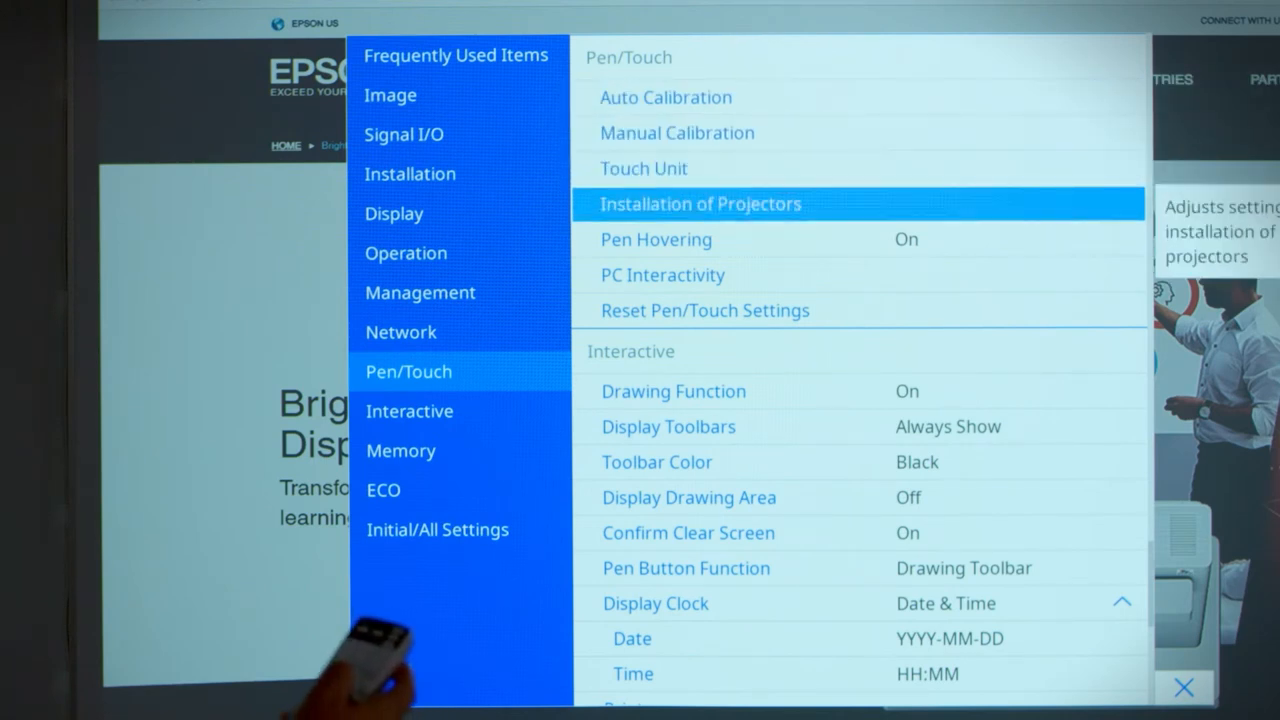
# Open Installation of Projectors from the Pen/Touch menu.
pyautogui.click(656, 239)
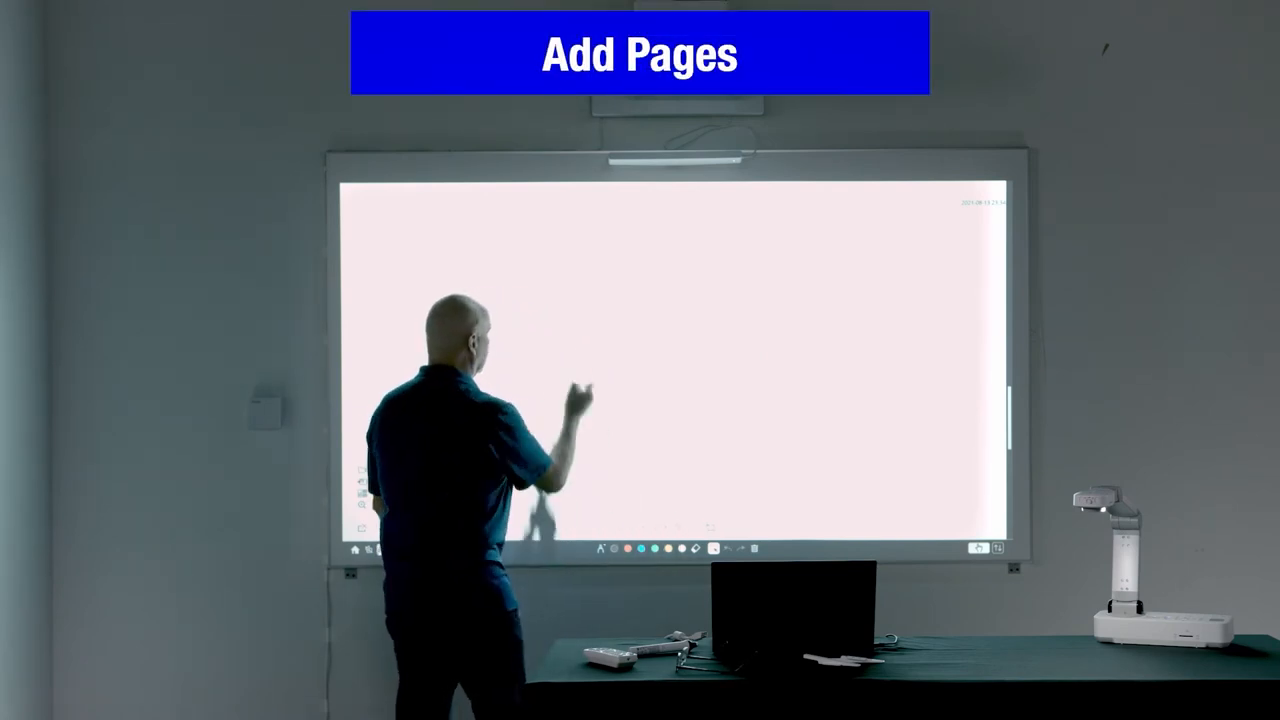
# Handwrite 'BrightLink' on the whiteboard with the cyan pen.
pyautogui.moveTo(540, 300); pyautogui.dragTo(580, 400)
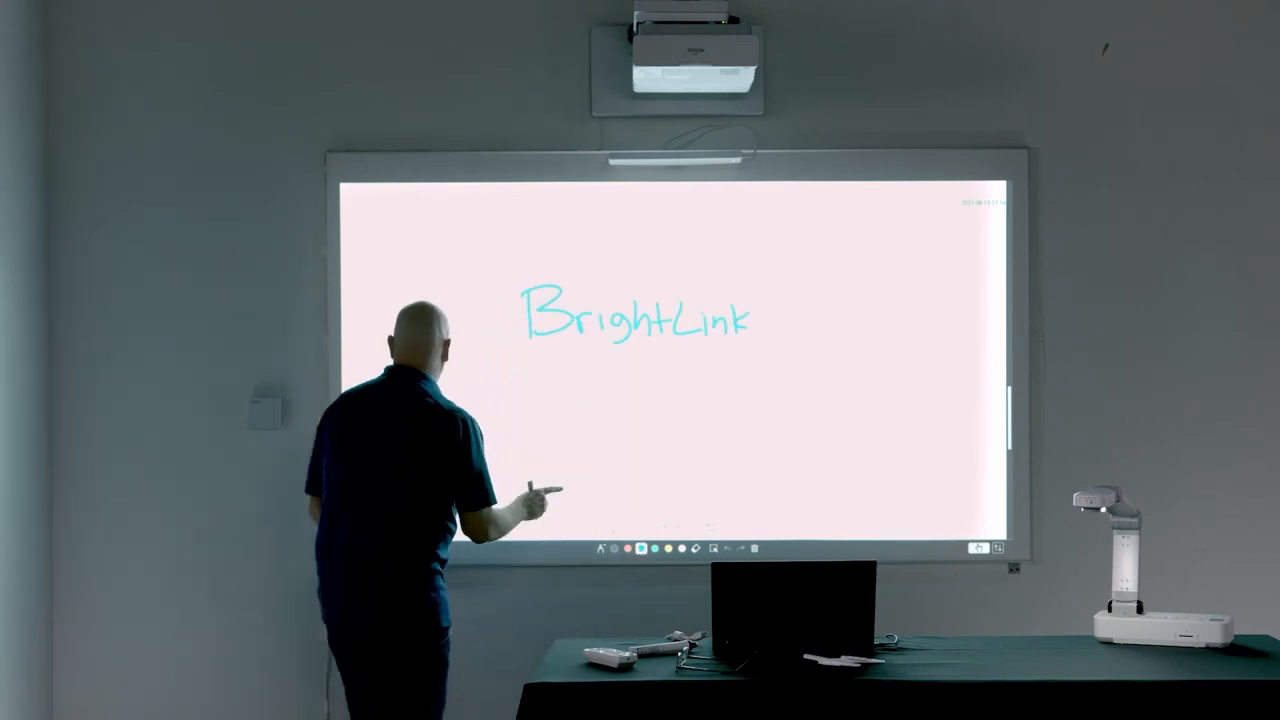
pyautogui.click(255, 475)
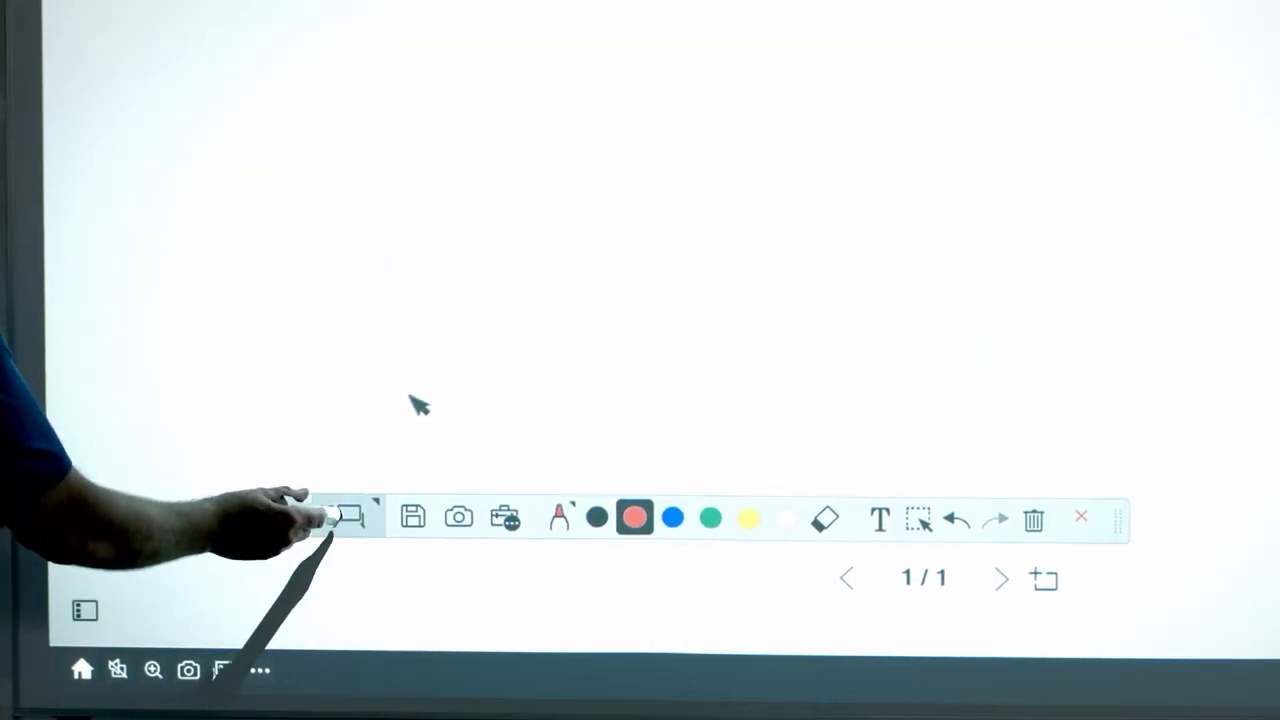
# Leave the whiteboard for Annotation mode over the desktop and pick a pen stroke style.
pyautogui.click(349, 517)
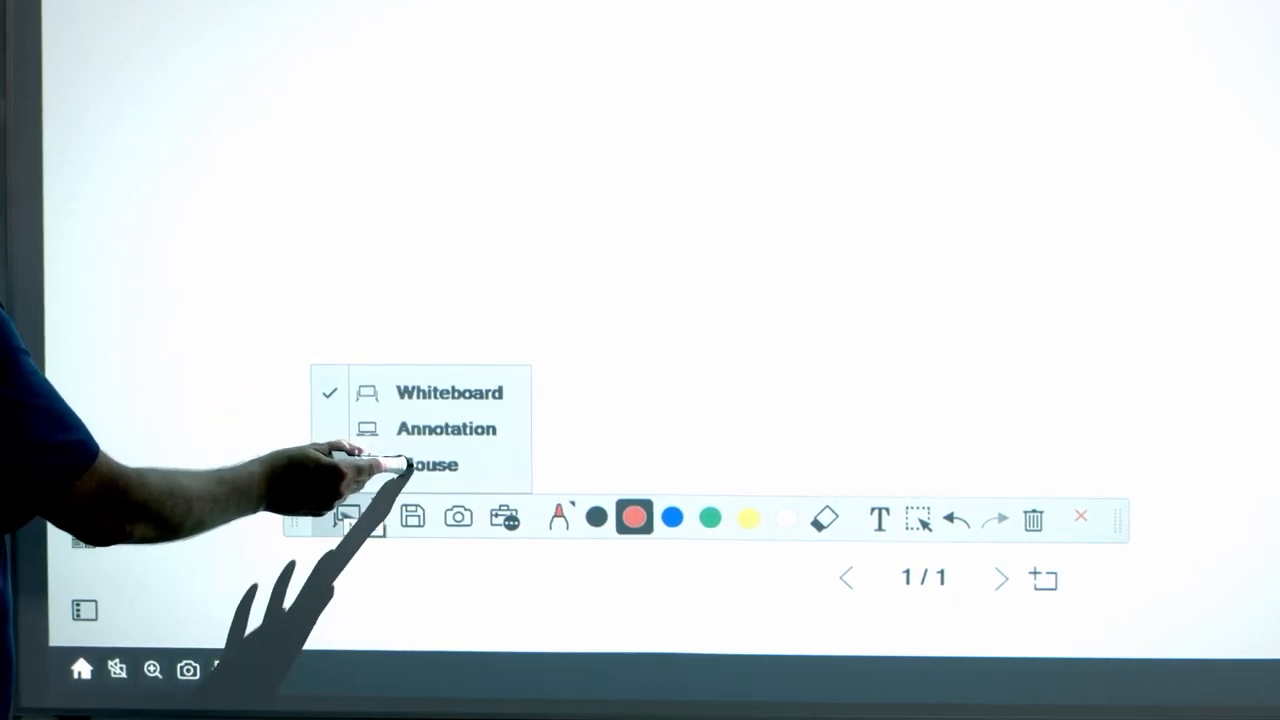
pyautogui.click(430, 465)
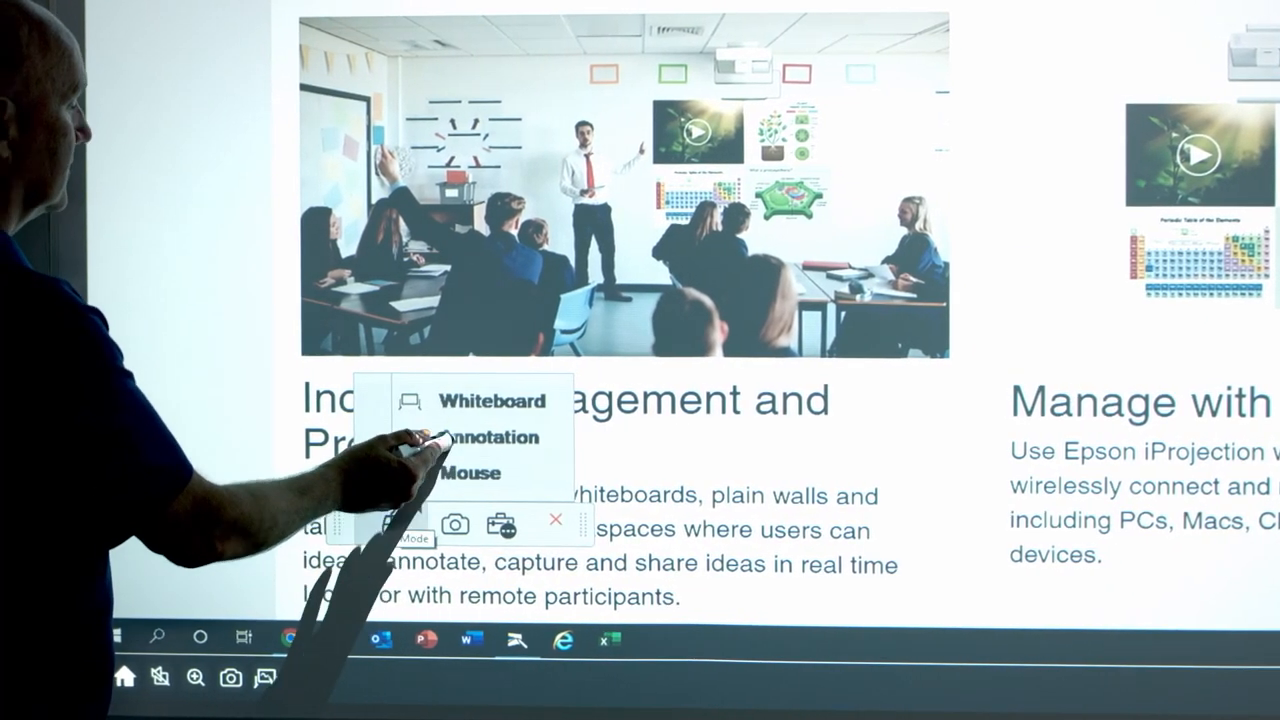
pyautogui.click(485, 437)
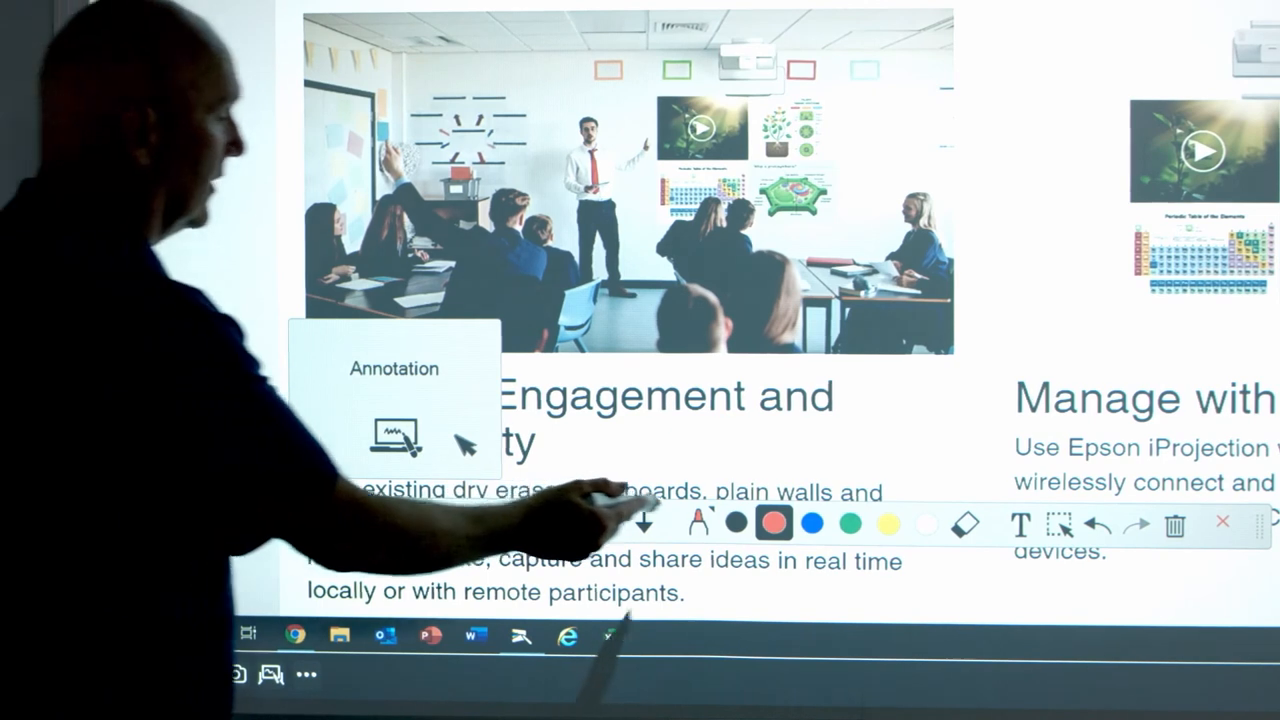
pyautogui.click(693, 524)
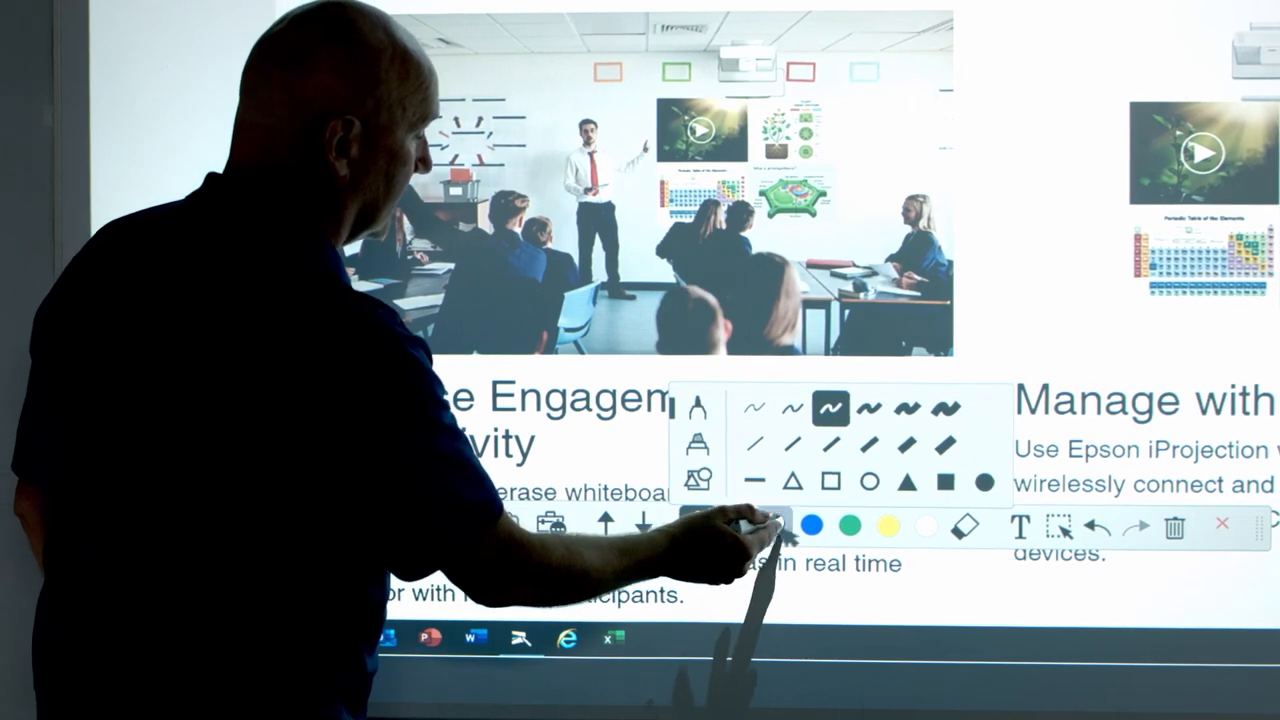
pyautogui.click(775, 527)
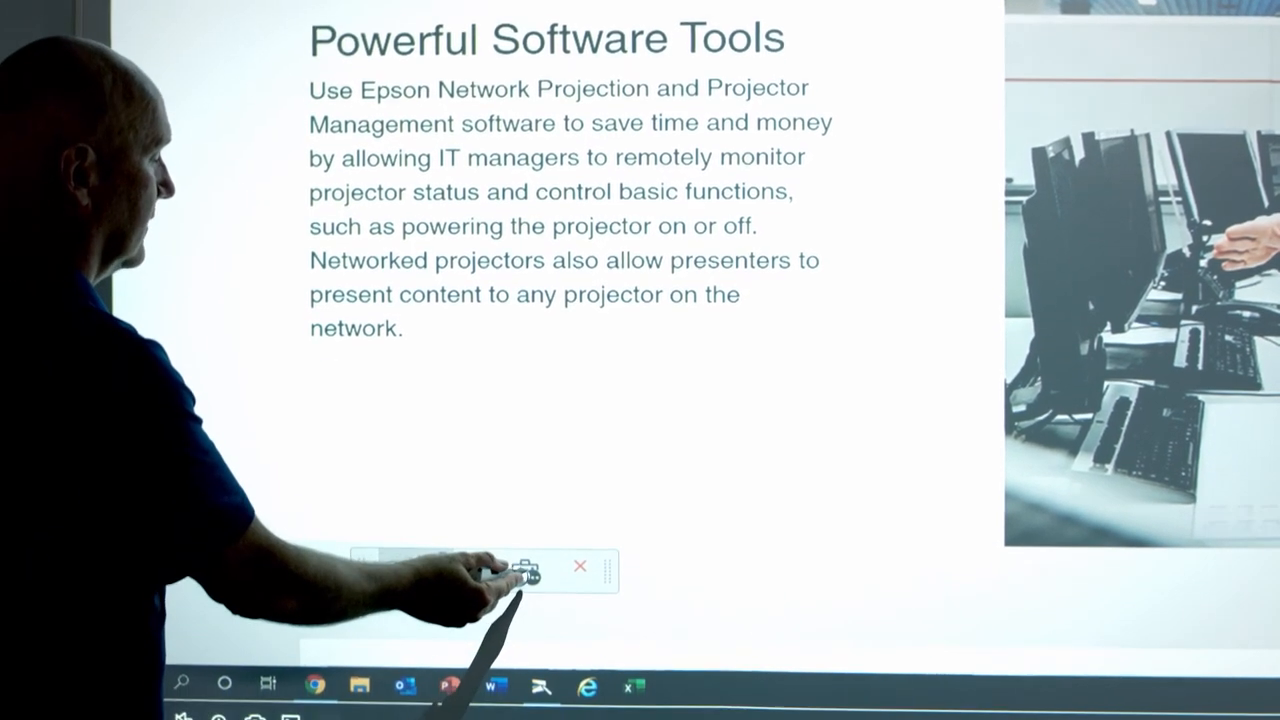
# Try Spotlight from Other tools, then apply Shade over the whole page.
pyautogui.click(535, 571)
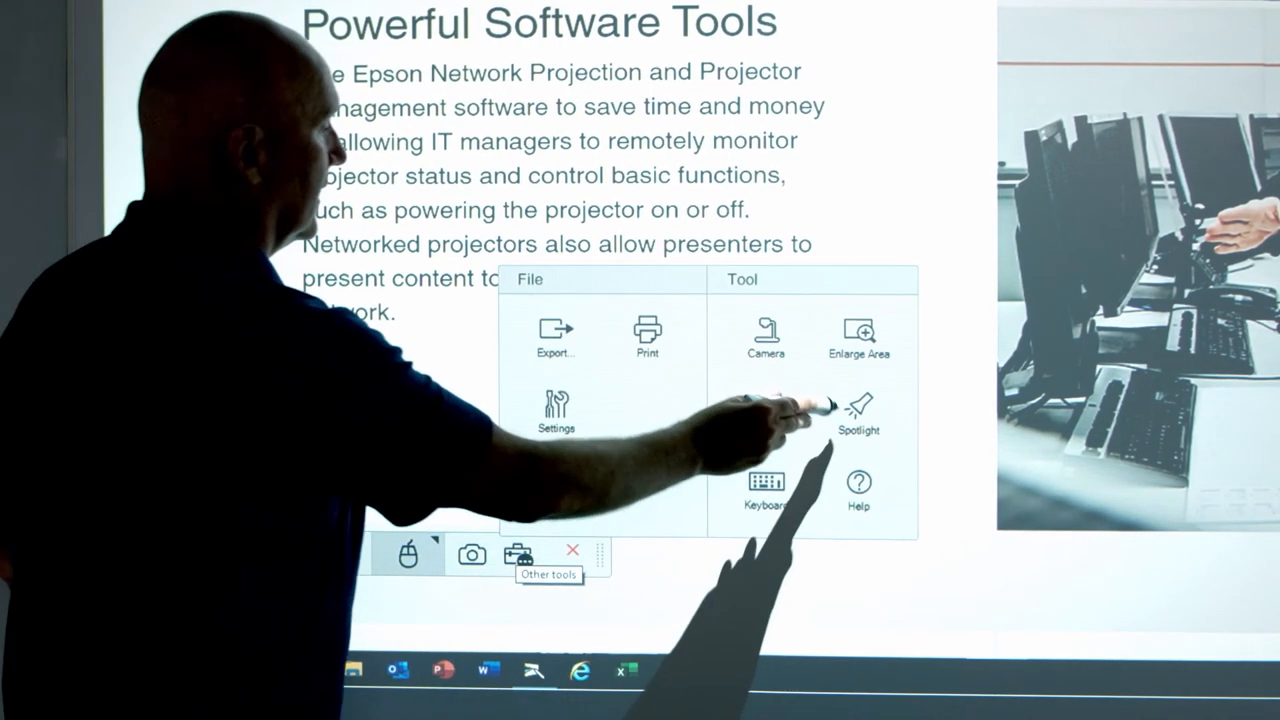
pyautogui.click(858, 410)
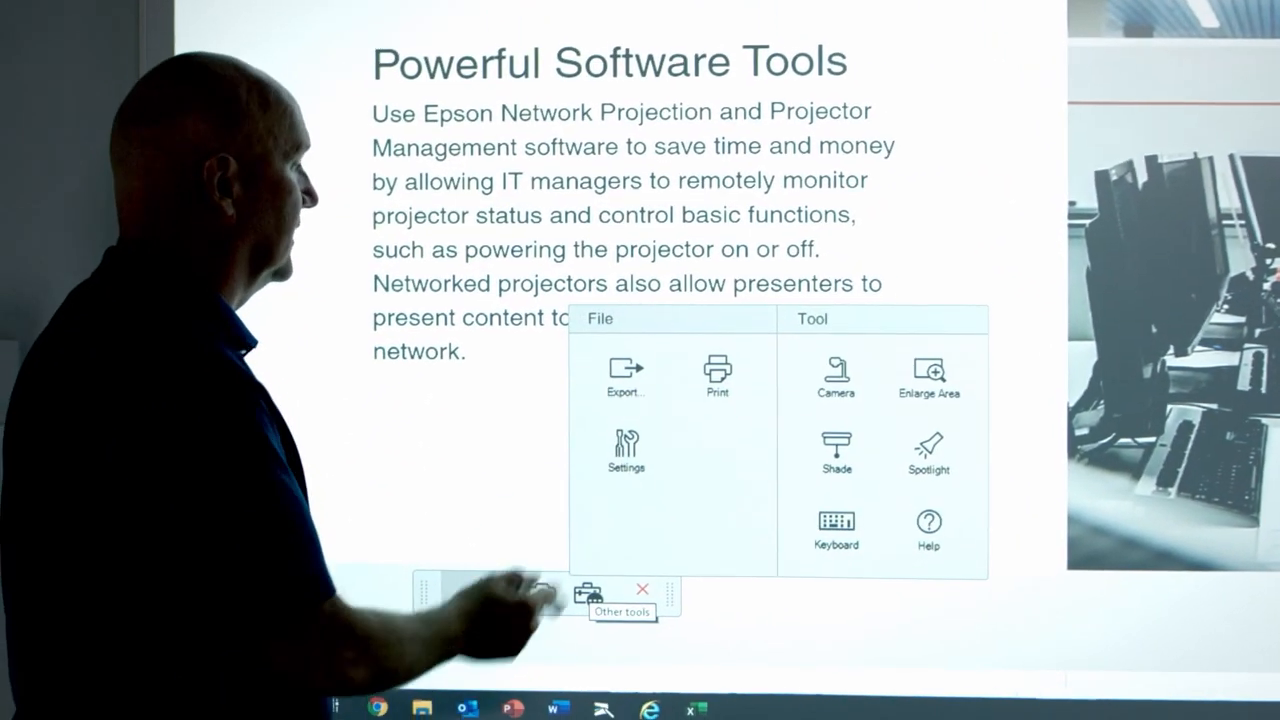
pyautogui.click(836, 452)
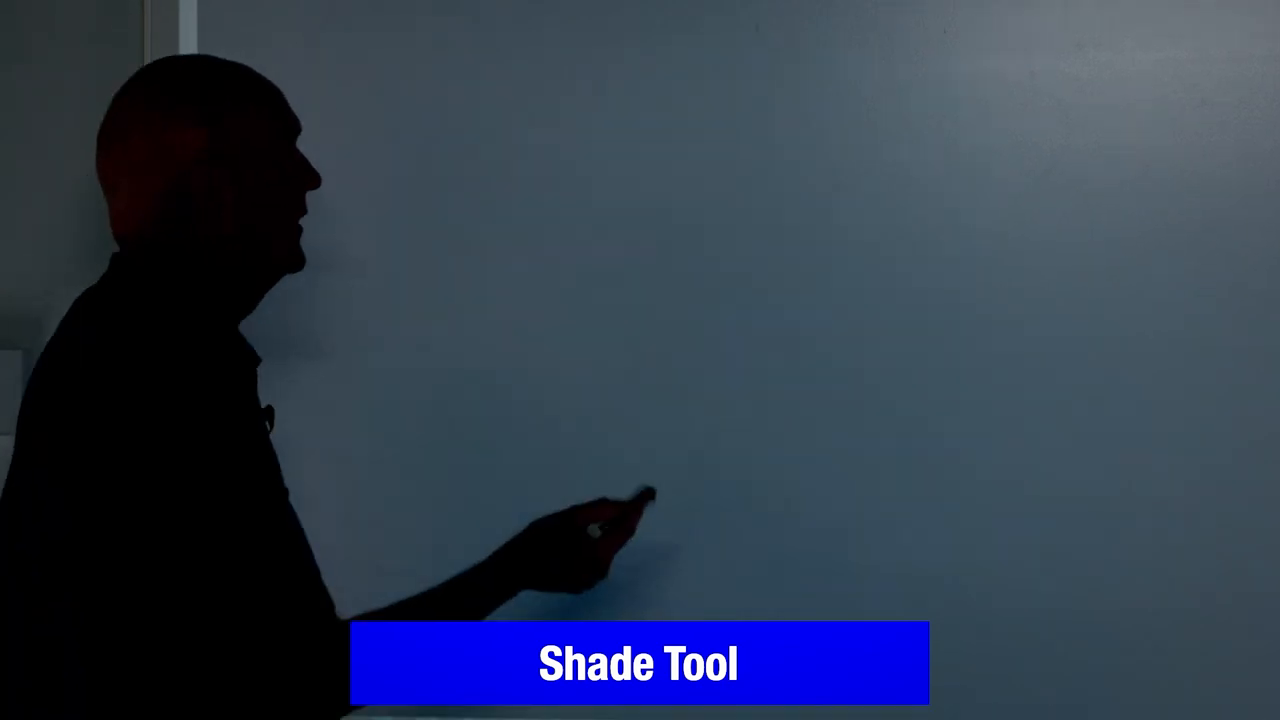